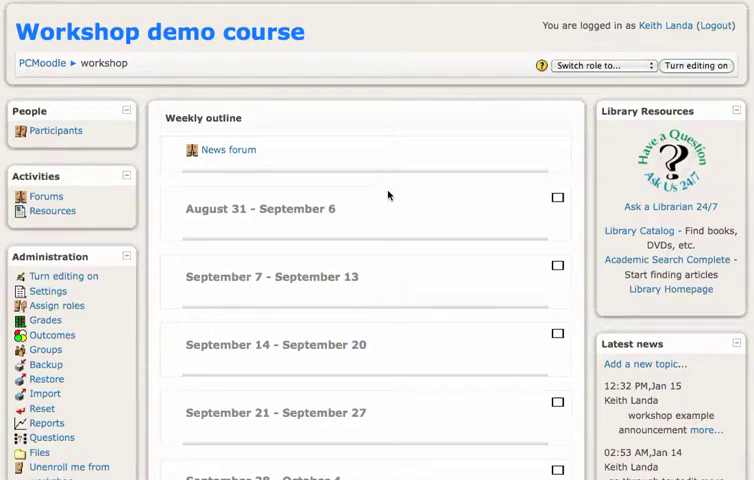
{"action": "mouse_move", "coordinate": [426, 174]}
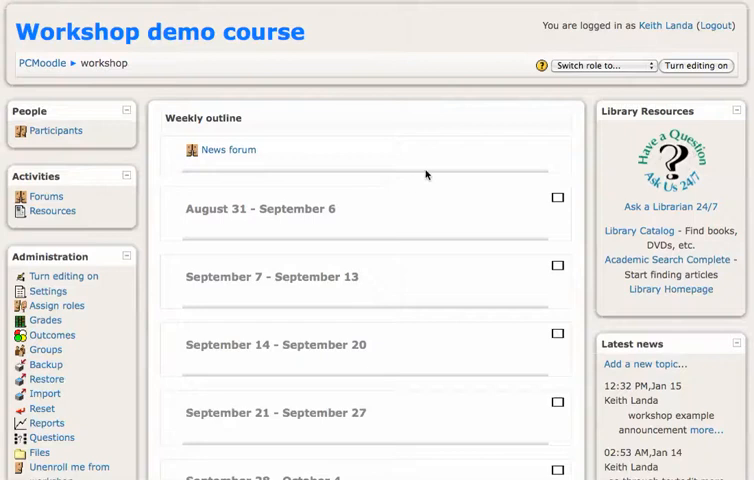
{"action": "mouse_move", "coordinate": [704, 66]}
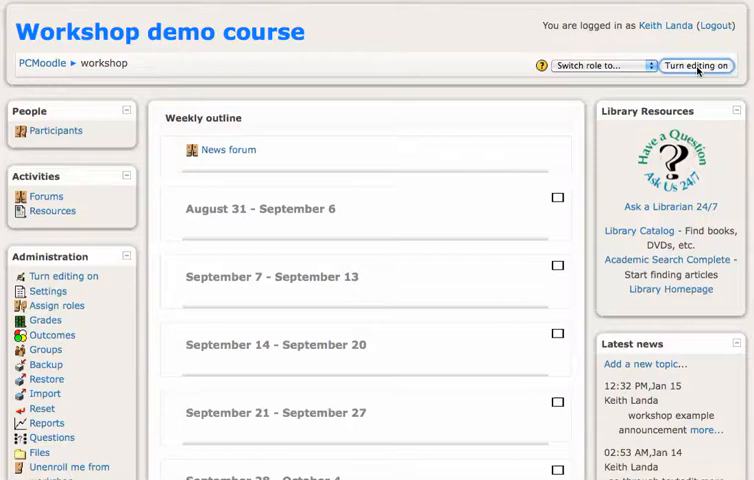
Step: Turn course editing on and reach the September 7–13 week's add-activity menu
{"action": "left_click", "coordinate": [698, 64]}
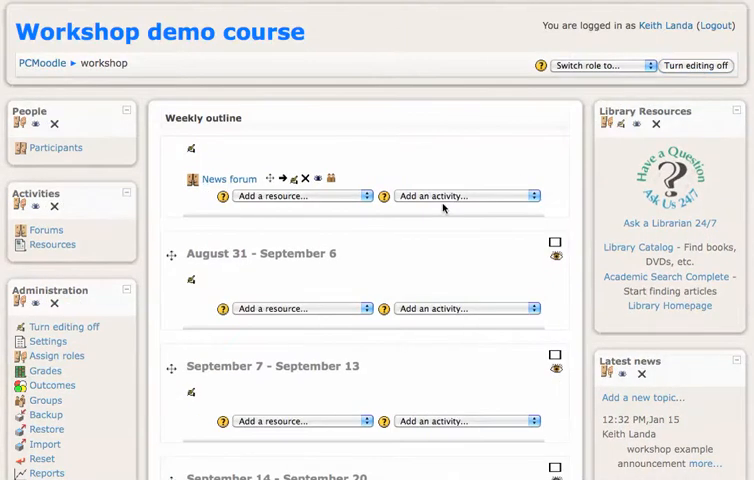
{"action": "scroll", "scroll_direction": "down", "scroll_amount": 3}
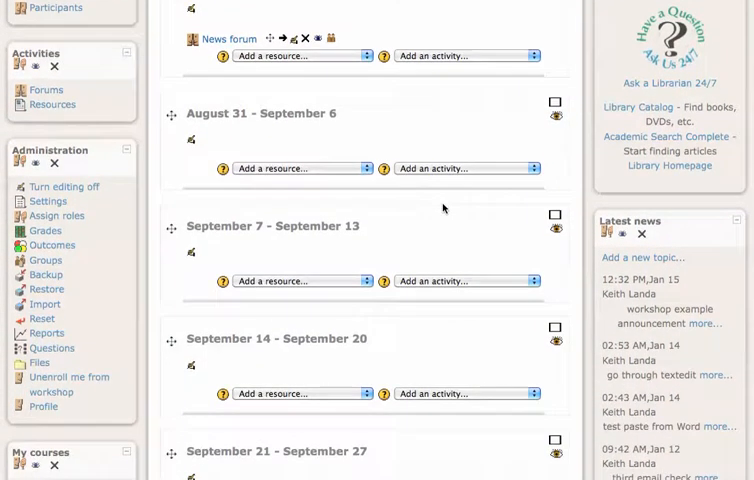
{"action": "scroll", "scroll_direction": "down", "scroll_amount": 3}
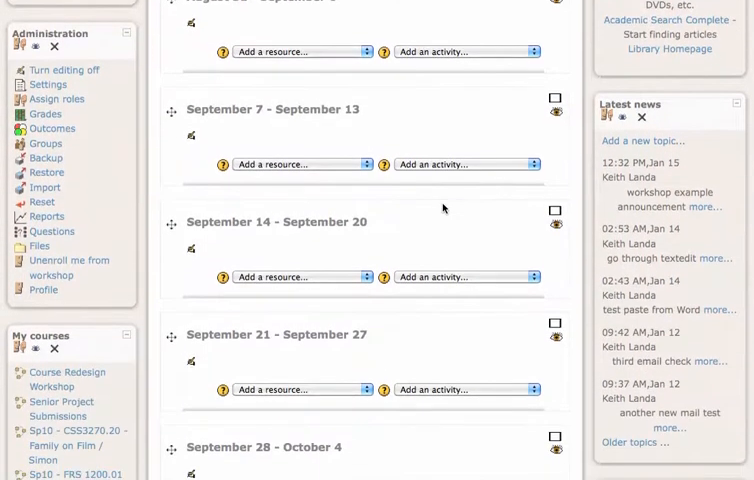
{"action": "scroll", "scroll_direction": "down", "scroll_amount": 3}
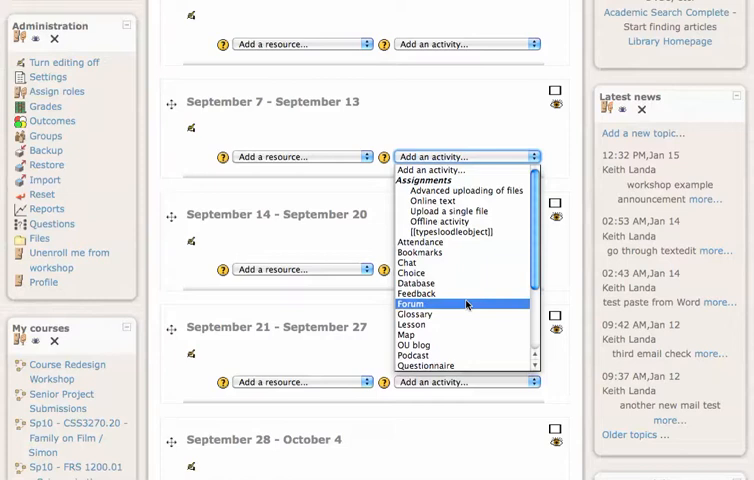
Step: Add a Forum named 'Mars weather' of type 'A single simple discussion'
{"action": "left_click", "coordinate": [412, 304]}
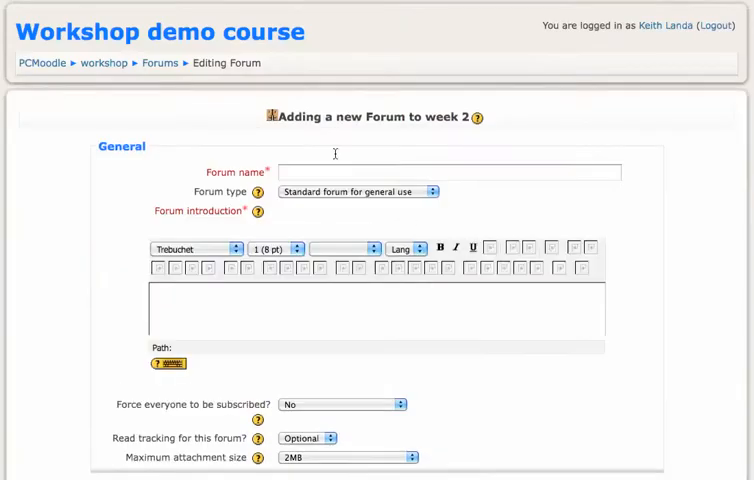
{"action": "left_click", "coordinate": [448, 172]}
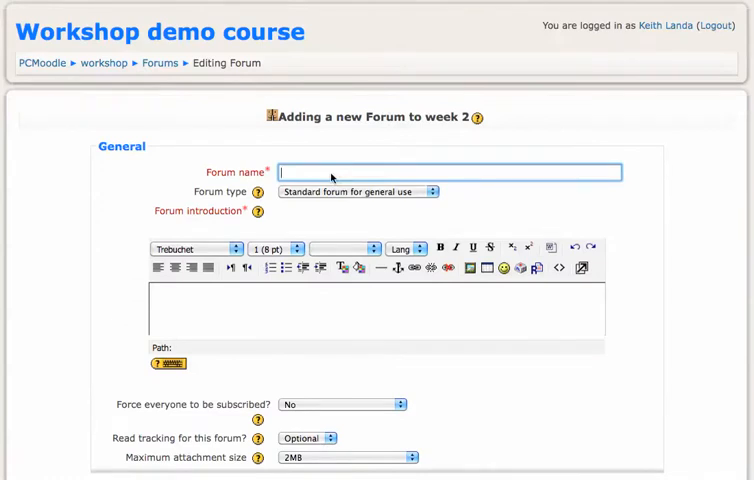
{"action": "type", "text": "Mars w"}
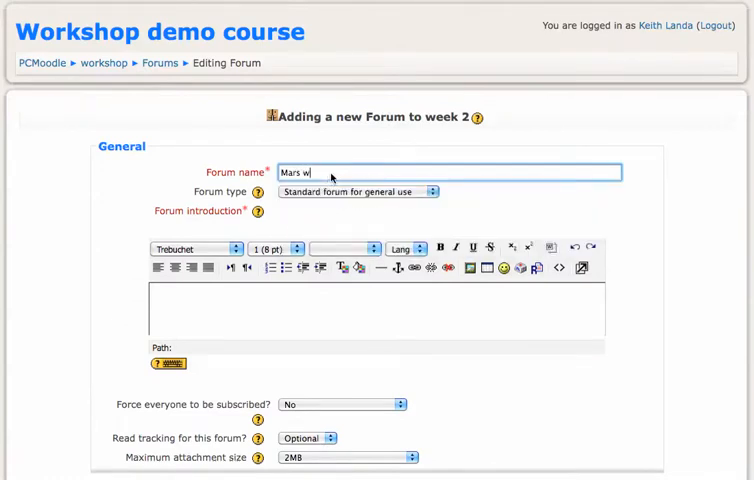
{"action": "type", "text": "eather"}
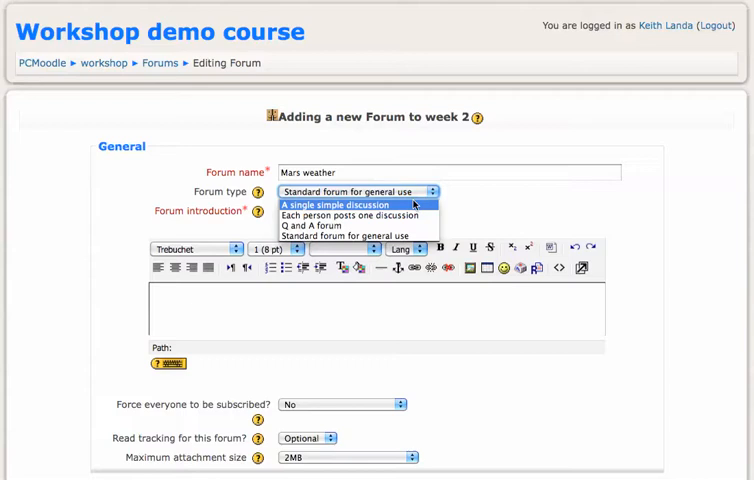
{"action": "mouse_move", "coordinate": [404, 204]}
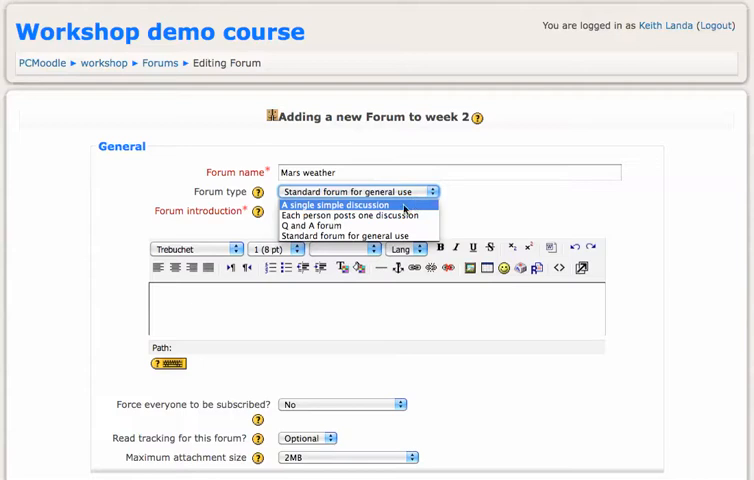
{"action": "left_click", "coordinate": [336, 204]}
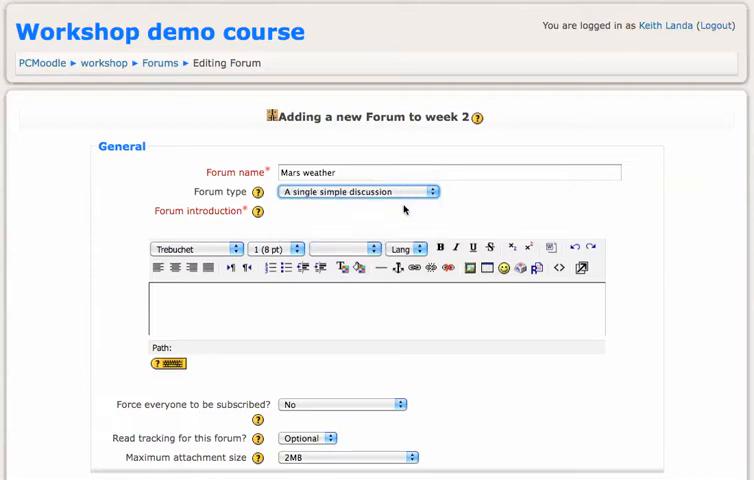
{"action": "mouse_move", "coordinate": [282, 328]}
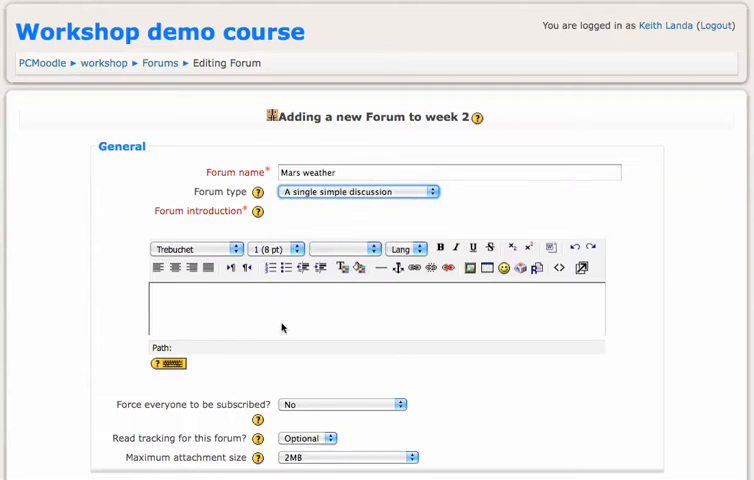
{"action": "mouse_move", "coordinate": [320, 320]}
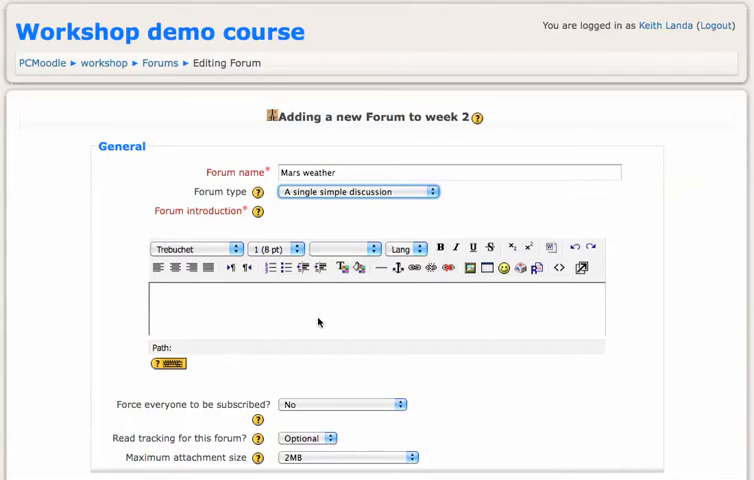
{"action": "mouse_move", "coordinate": [296, 304]}
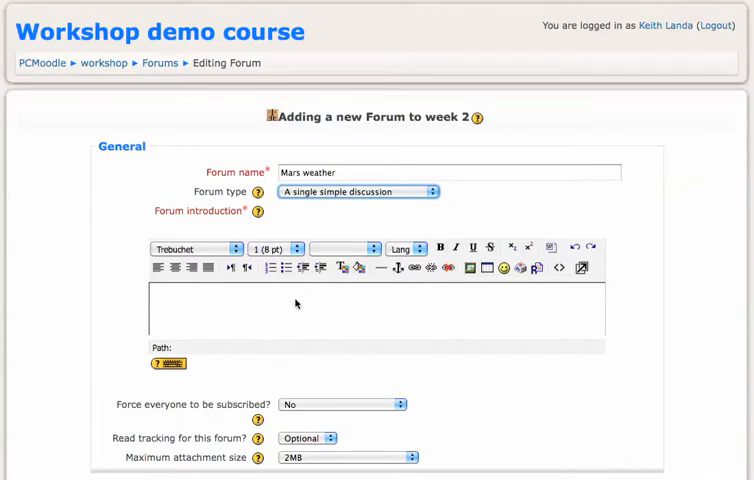
{"action": "mouse_move", "coordinate": [200, 296]}
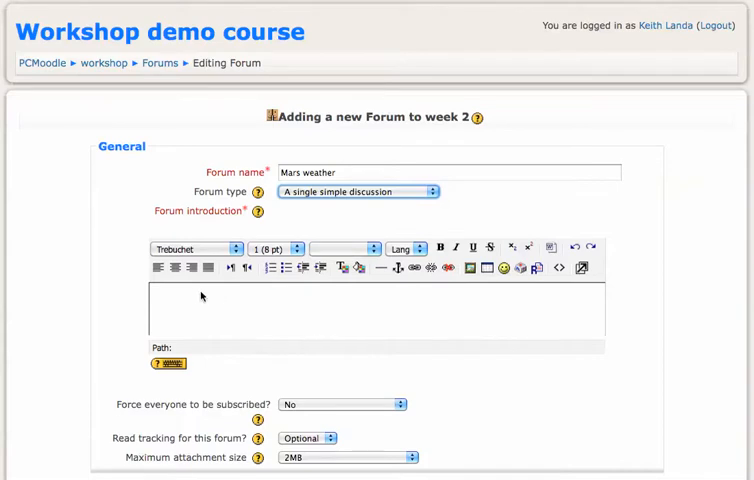
Step: Write the intro asking students to read the article and discuss how Mars weather compares to Earth's
{"action": "type", "text": "Read the fo"}
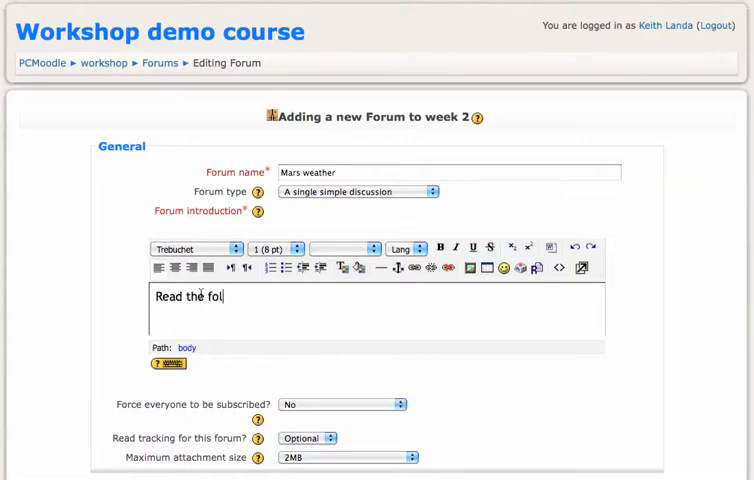
{"action": "type", "text": "lowing artic"}
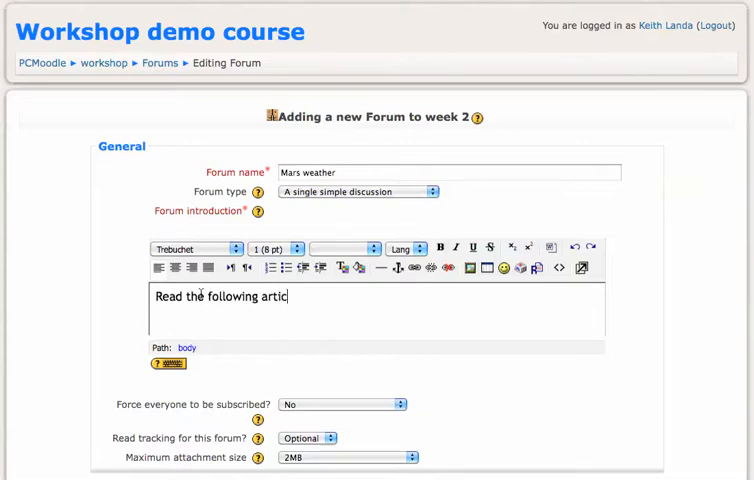
{"action": "type", "text": "le and discuss"}
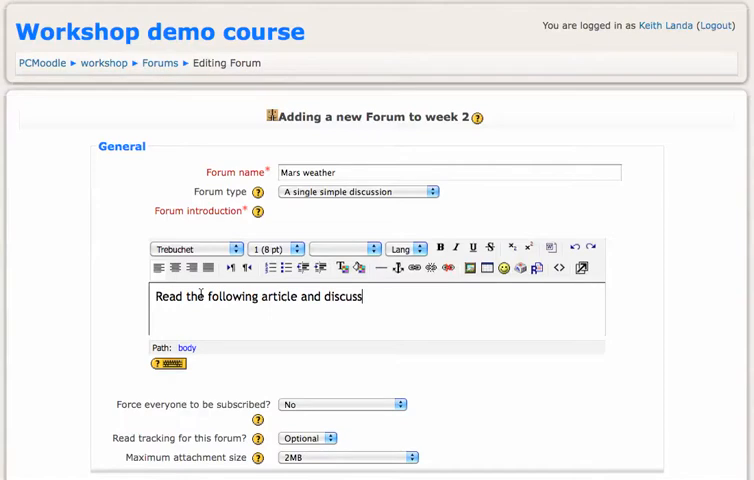
{"action": "type", "text": "how the e"}
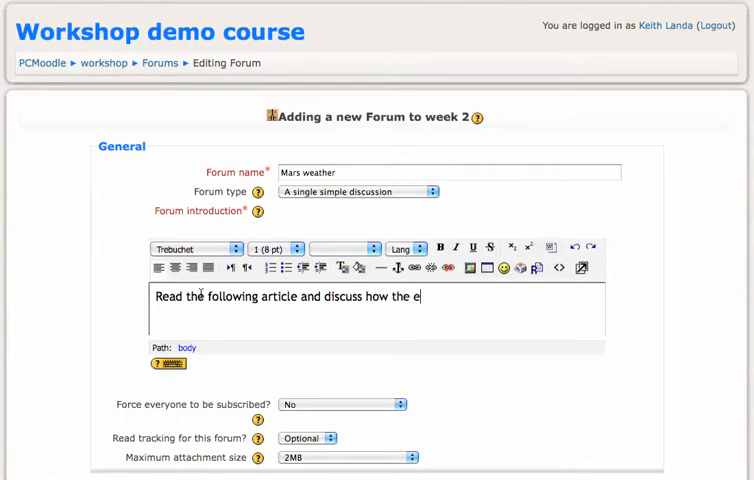
{"action": "type", "text": "weather"}
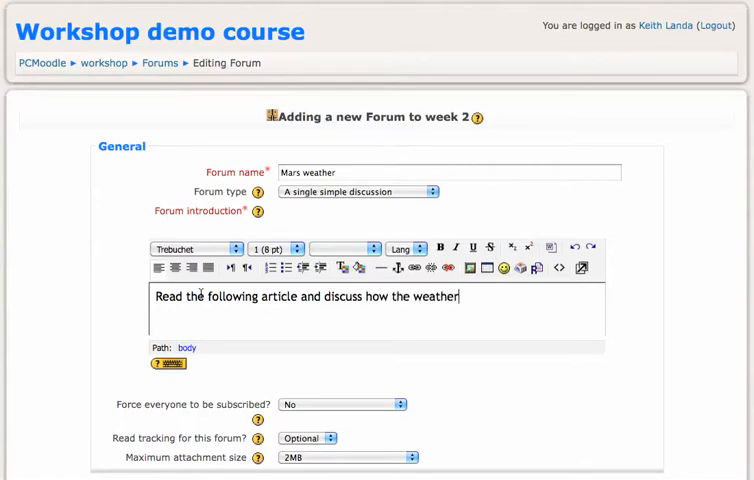
{"action": "type", "text": "on Mars compares to"}
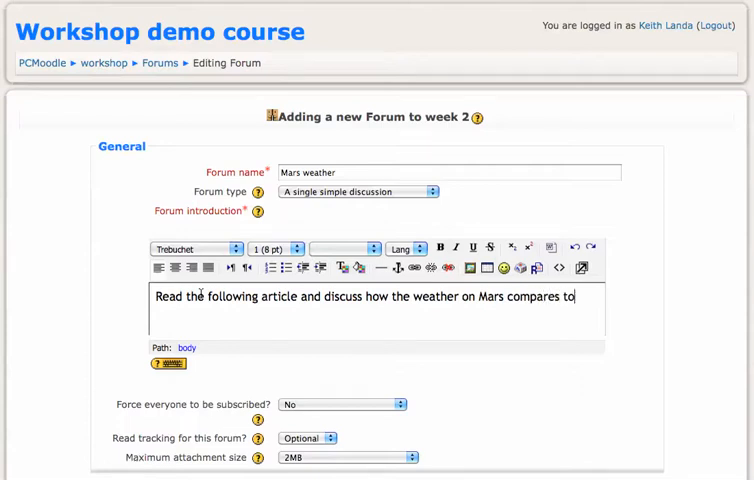
{"action": "type", "text": "that on"}
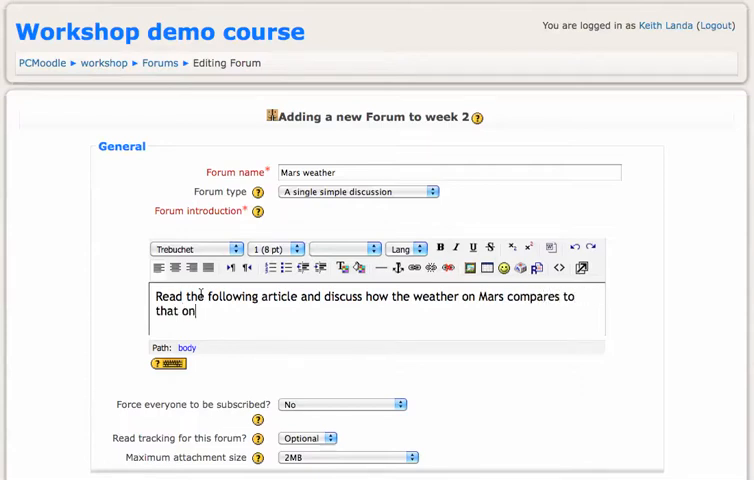
{"action": "type", "text": "the earth."}
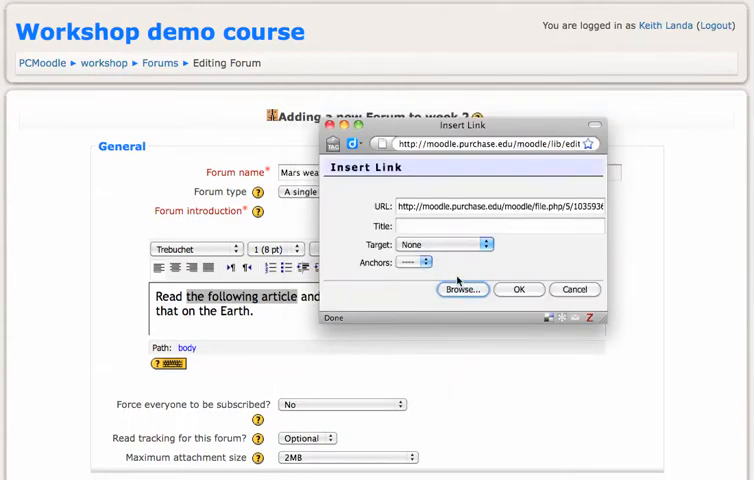
Step: Confirm the link so 'the following article' points to the article URL
{"action": "left_click", "coordinate": [518, 288]}
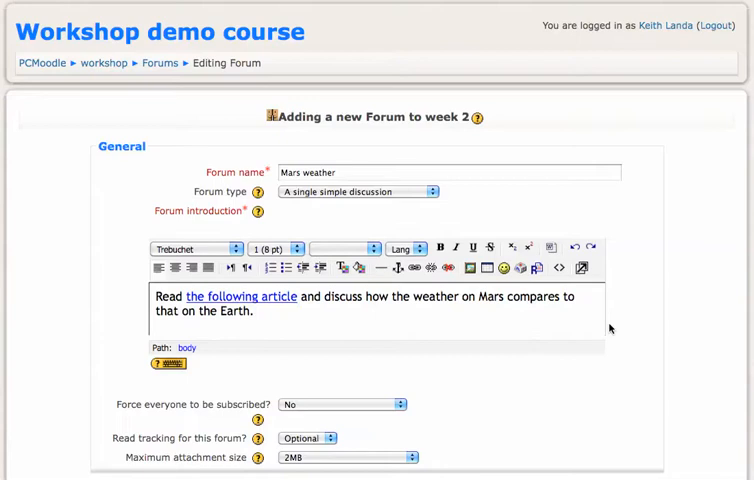
{"action": "scroll", "scroll_direction": "down", "scroll_amount": 3}
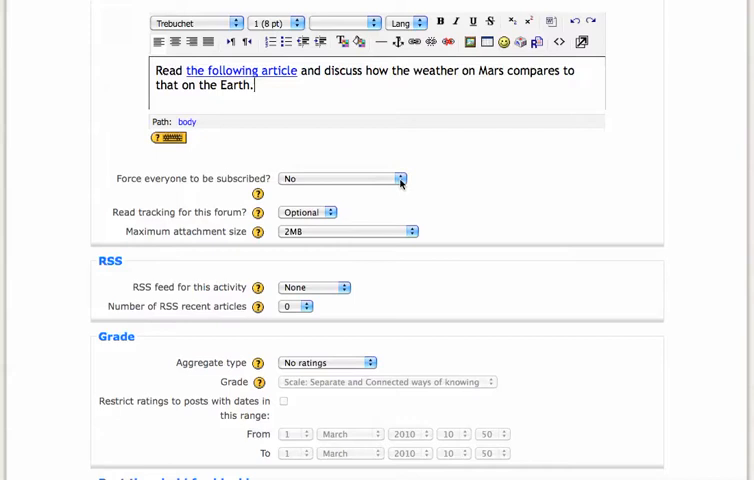
{"action": "scroll", "scroll_direction": "down", "scroll_amount": 3}
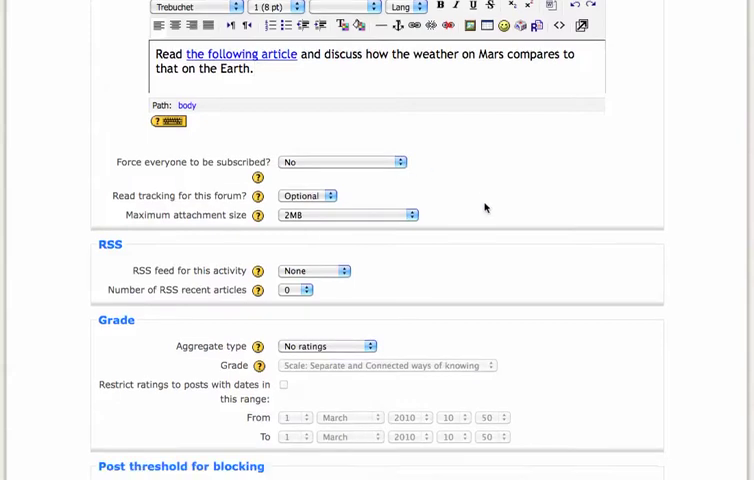
{"action": "scroll", "scroll_direction": "down", "scroll_amount": 3}
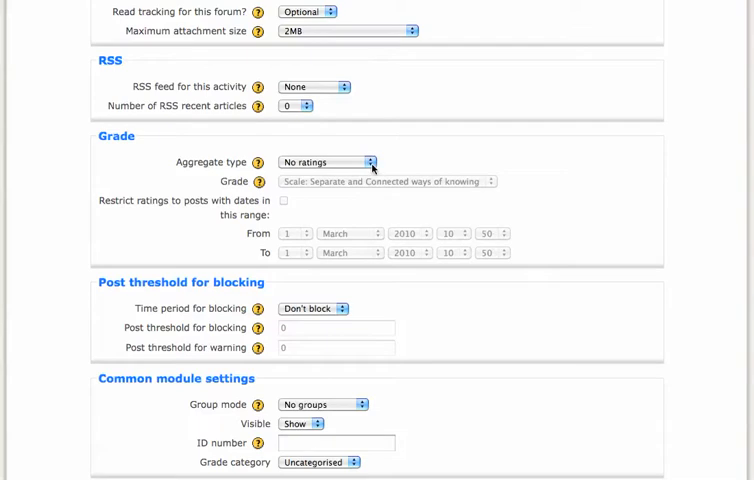
{"action": "left_click", "coordinate": [328, 162]}
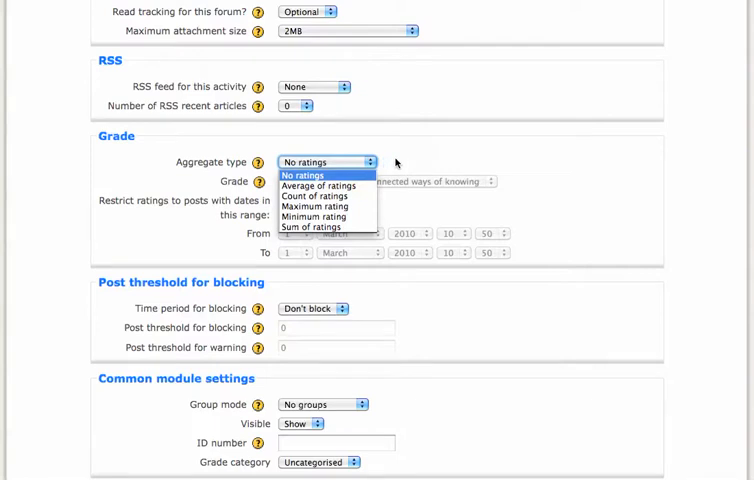
{"action": "left_click", "coordinate": [322, 176]}
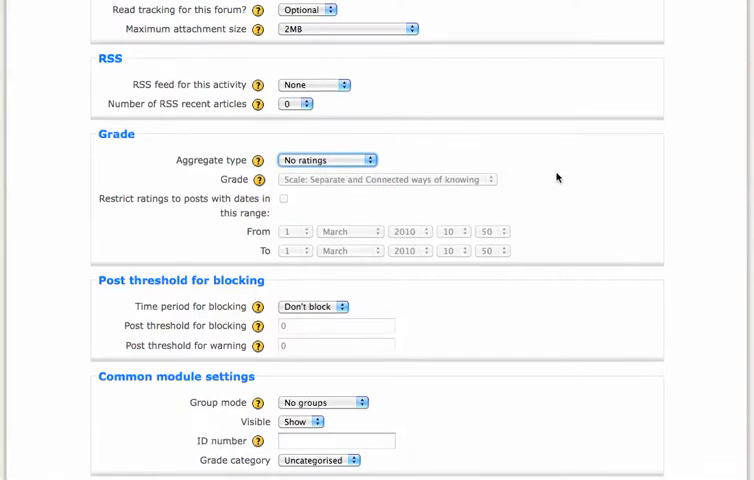
{"action": "scroll", "scroll_direction": "down", "scroll_amount": 3}
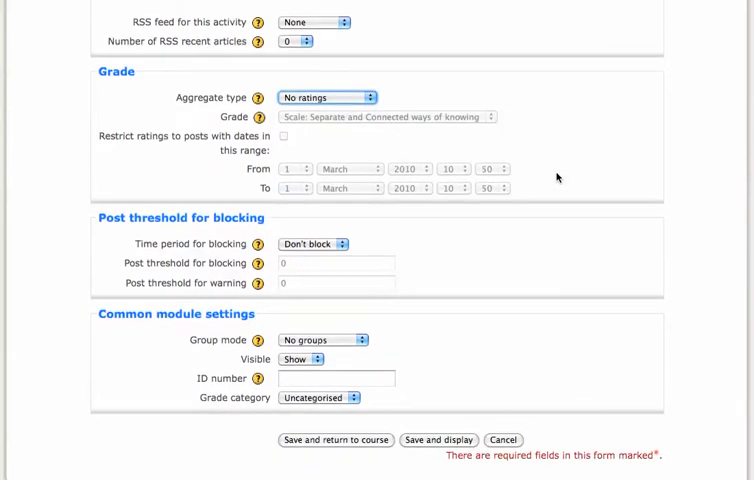
{"action": "scroll", "scroll_direction": "down", "scroll_amount": 3}
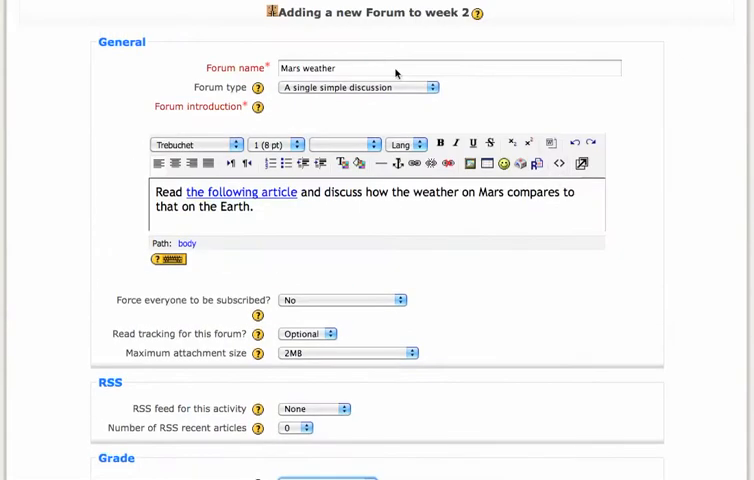
{"action": "mouse_move", "coordinate": [320, 216]}
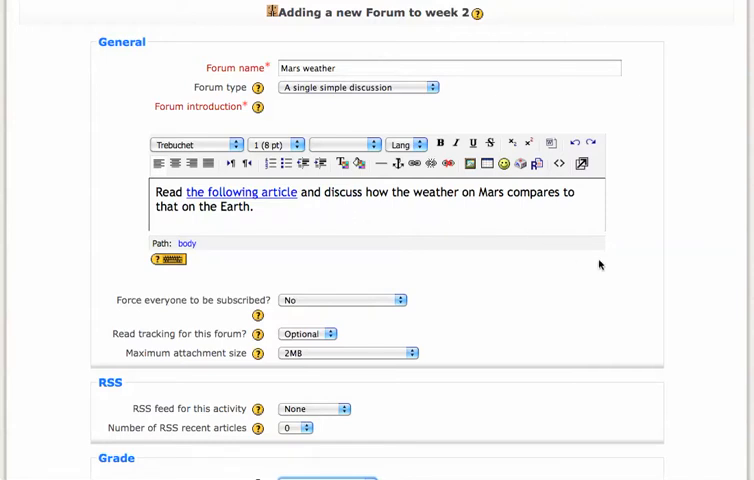
{"action": "scroll", "scroll_direction": "down", "scroll_amount": 3}
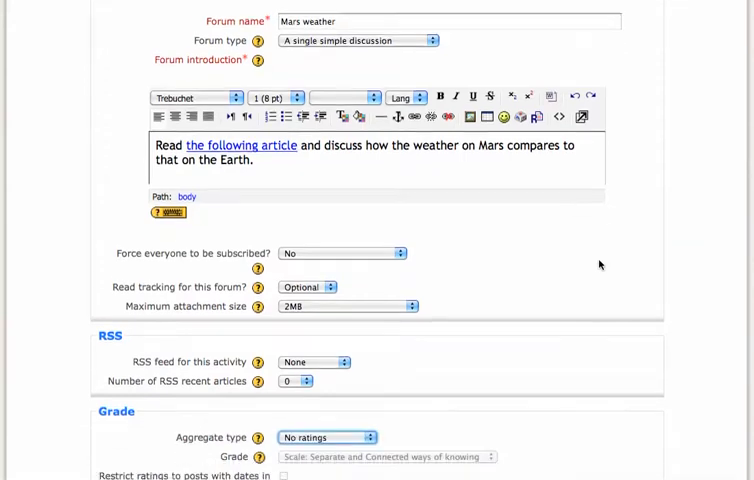
{"action": "scroll", "scroll_direction": "down", "scroll_amount": 3}
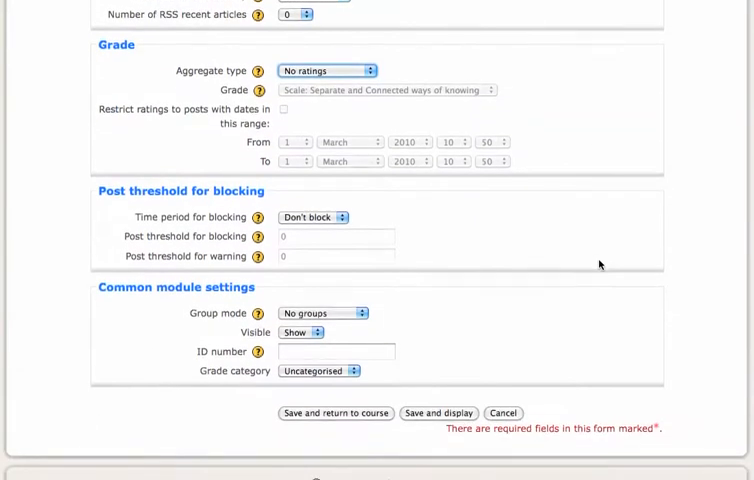
{"action": "scroll", "scroll_direction": "down", "scroll_amount": 3}
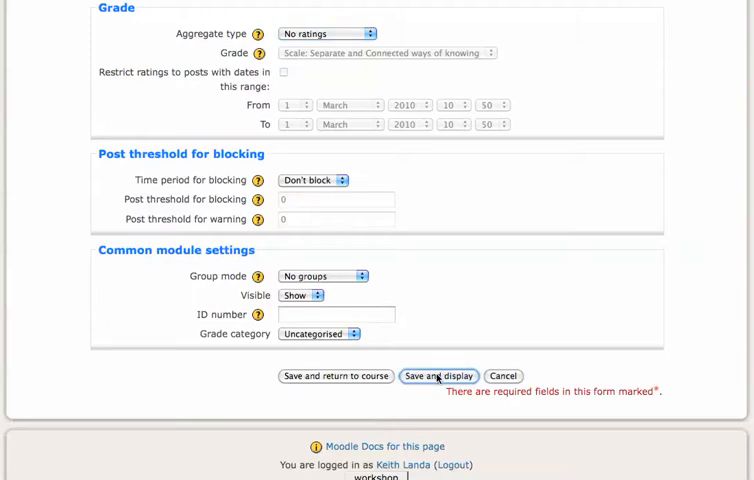
Step: Save and display the Mars weather forum with its introduction post
{"action": "left_click", "coordinate": [440, 376]}
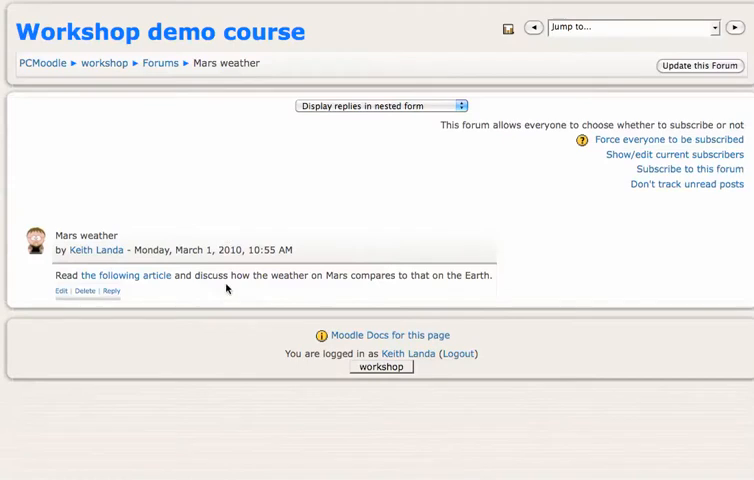
{"action": "mouse_move", "coordinate": [250, 304]}
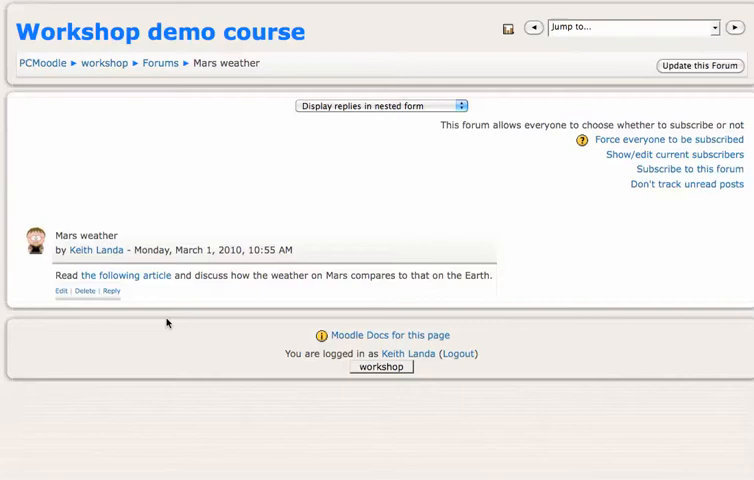
{"action": "mouse_move", "coordinate": [152, 320]}
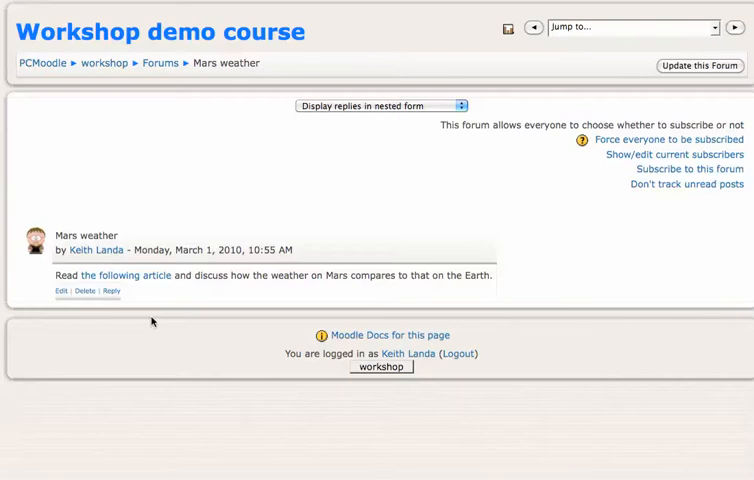
{"action": "mouse_move", "coordinate": [112, 292]}
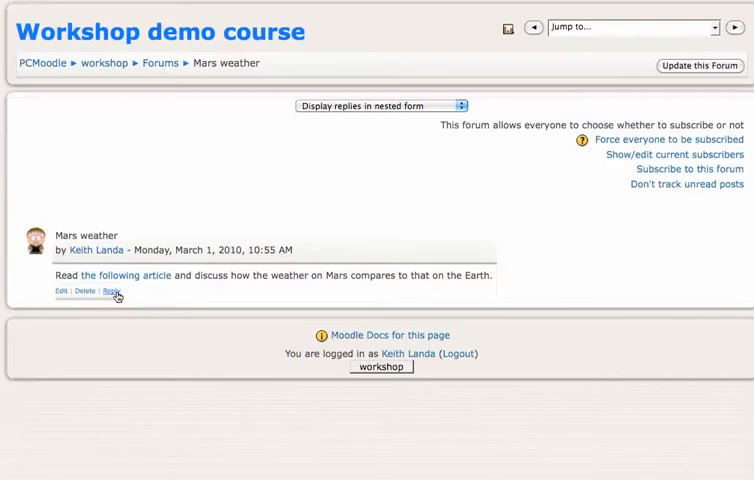
Step: Post a reply to the intro reading "Here's what I think......" and return to the discussion
{"action": "left_click", "coordinate": [112, 292]}
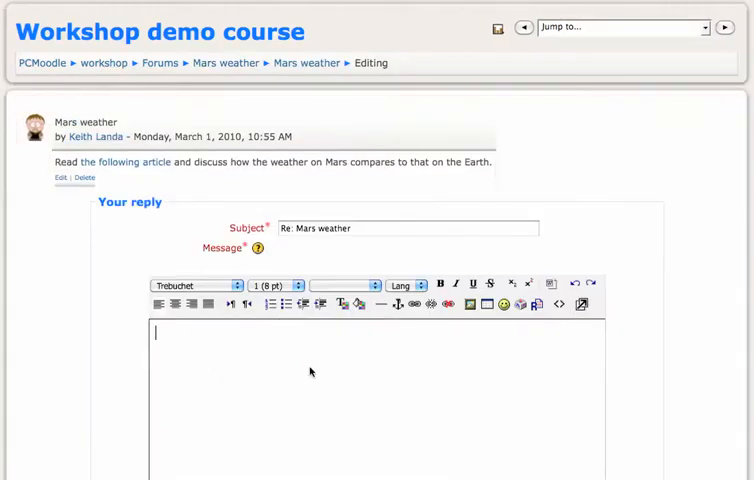
{"action": "type", "text": "Here"}
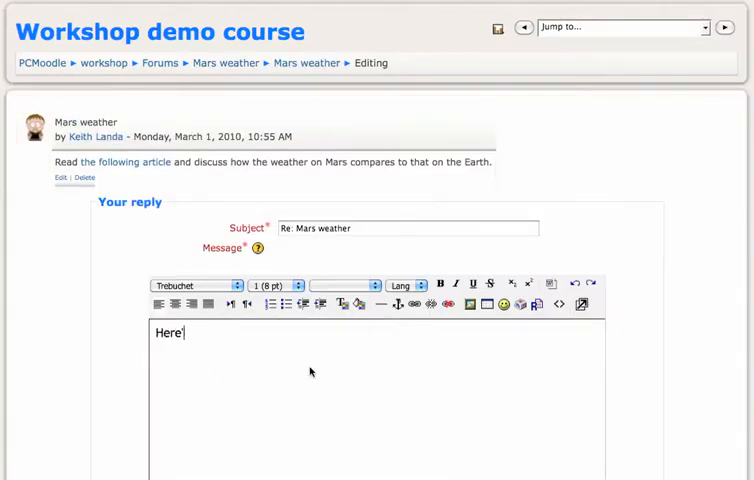
{"action": "type", "text": "'s what I th"}
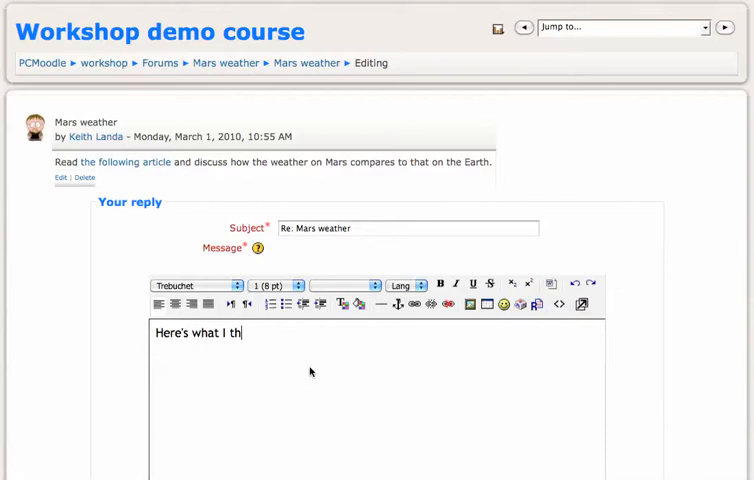
{"action": "type", "text": "ink........"}
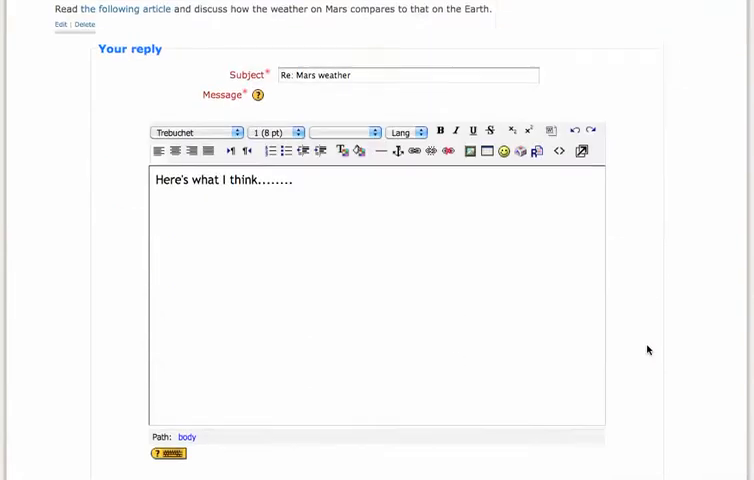
{"action": "scroll", "scroll_direction": "down", "scroll_amount": 3}
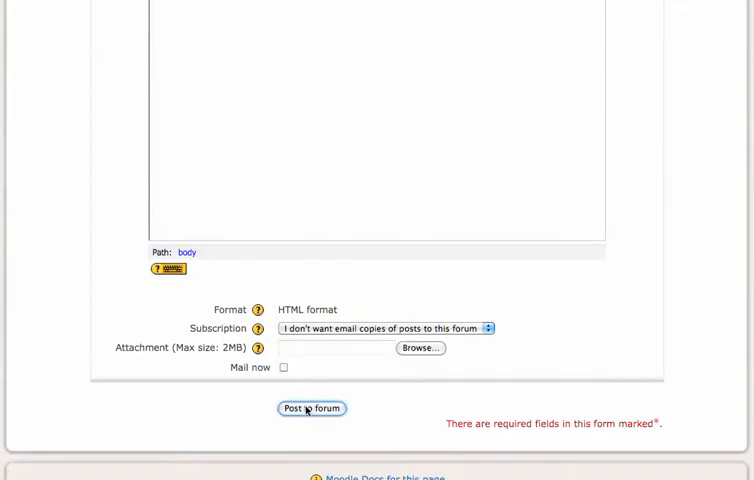
{"action": "left_click", "coordinate": [312, 408]}
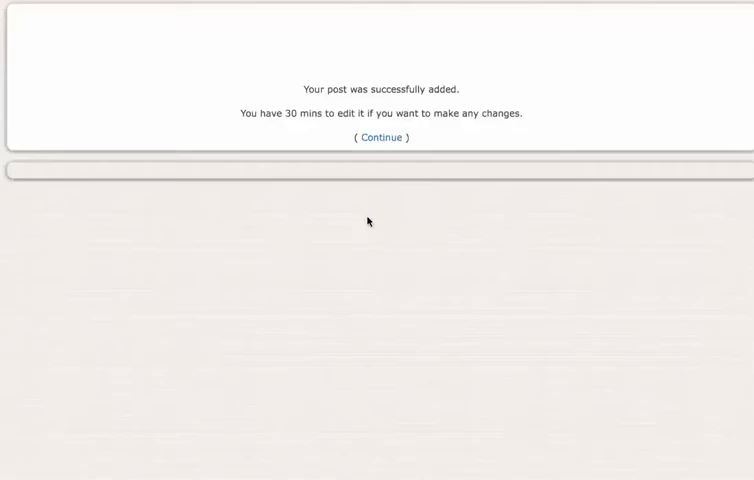
{"action": "mouse_move", "coordinate": [388, 138]}
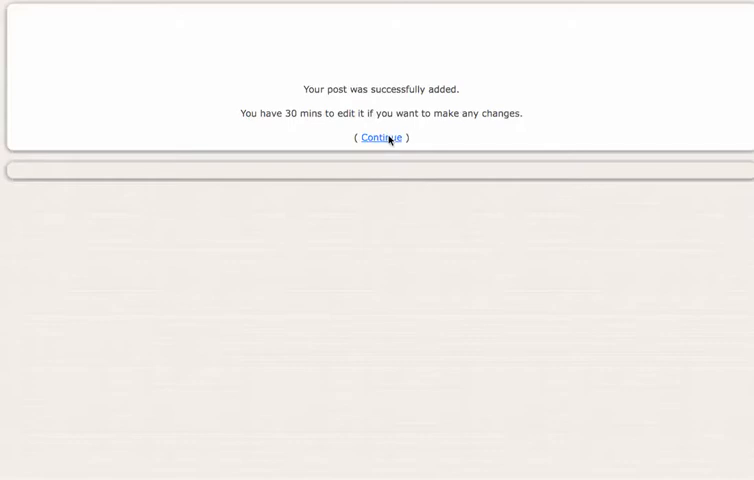
{"action": "left_click", "coordinate": [382, 136]}
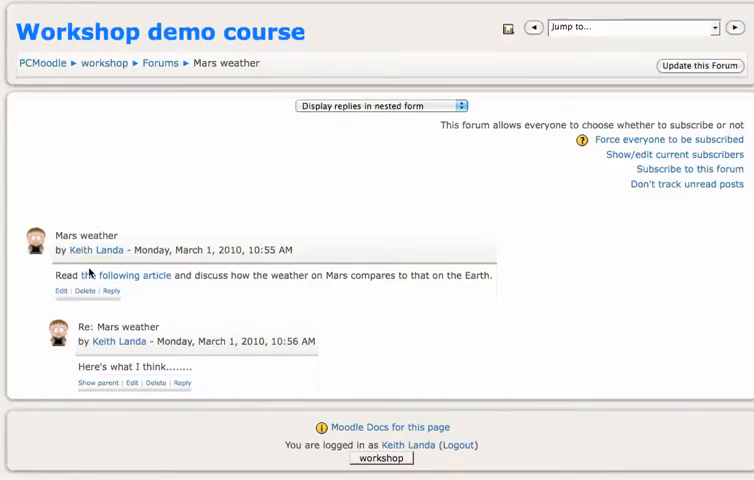
{"action": "mouse_move", "coordinate": [194, 314]}
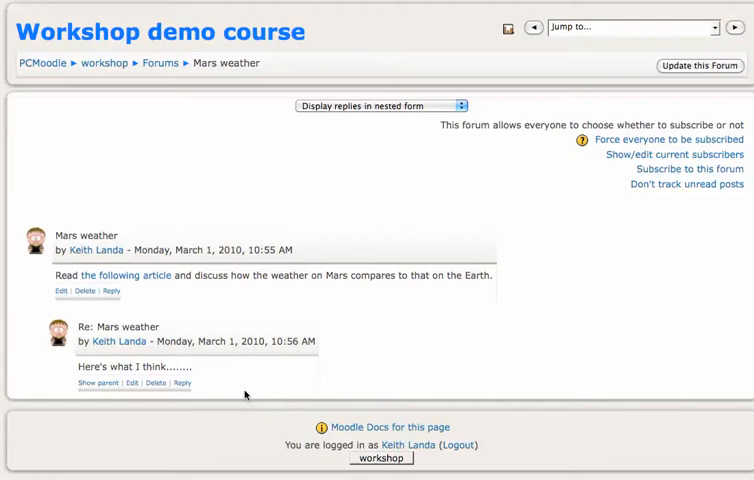
{"action": "mouse_move", "coordinate": [198, 384]}
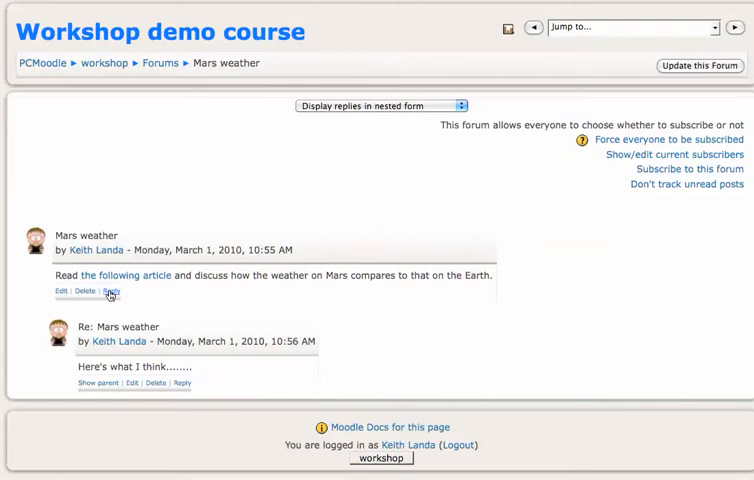
{"action": "mouse_move", "coordinate": [186, 384]}
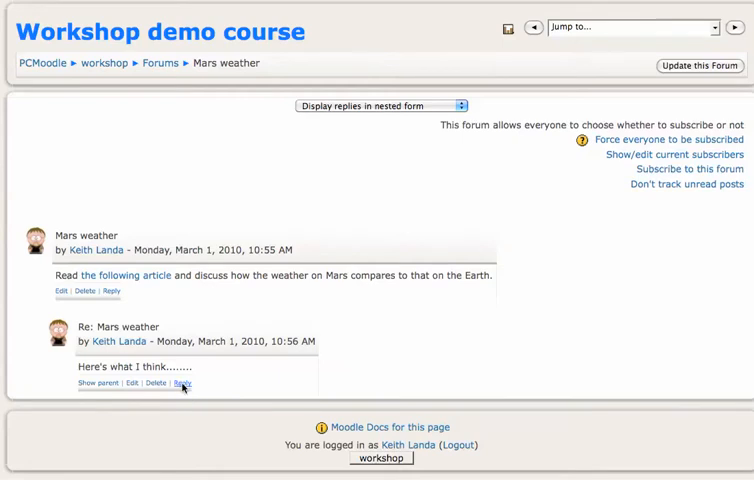
{"action": "mouse_move", "coordinate": [210, 384]}
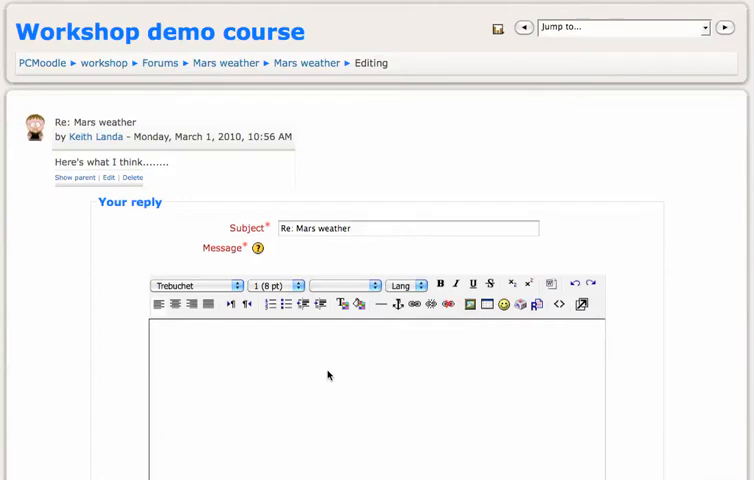
Step: Post the nested reply "Here's a follow-up reply to the first reply."
{"action": "type", "text": "Here's a fo"}
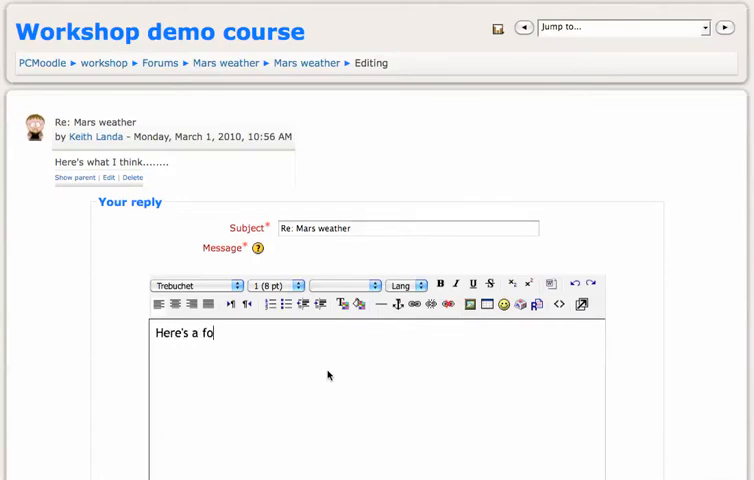
{"action": "type", "text": "llow-u"}
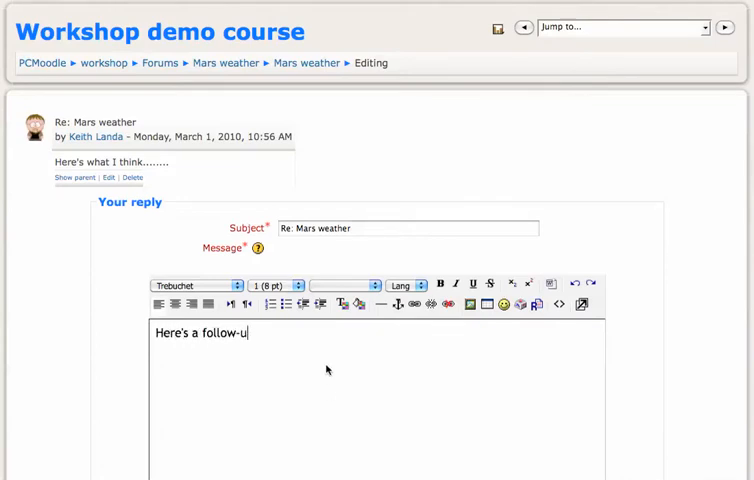
{"action": "type", "text": "p repl"}
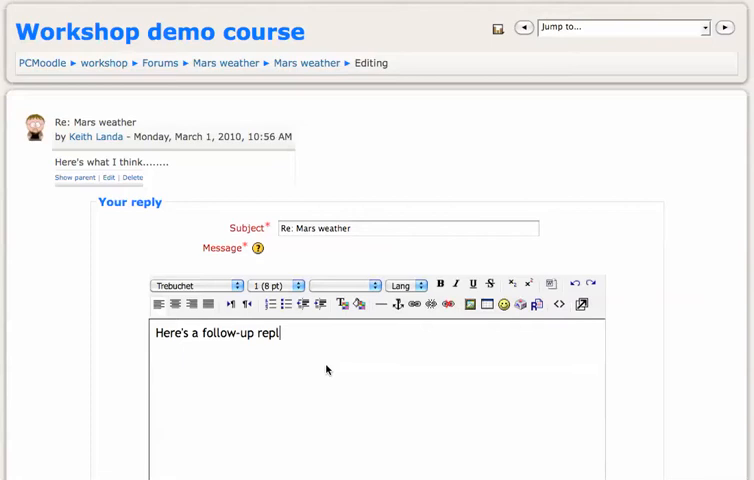
{"action": "type", "text": "y to the first"}
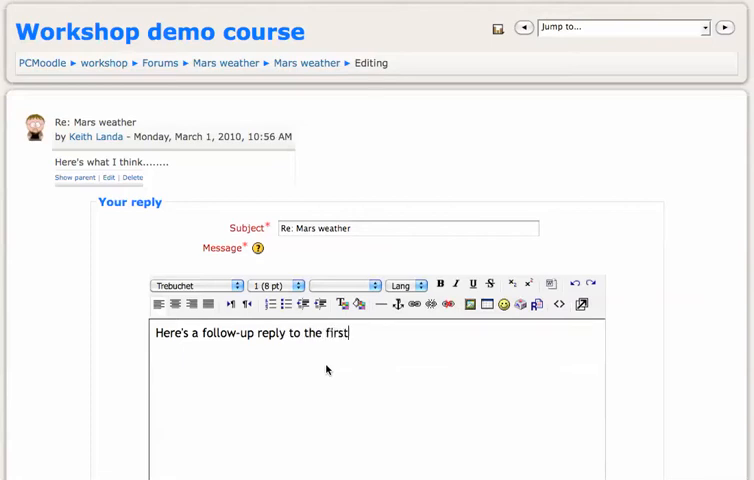
{"action": "type", "text": "reply."}
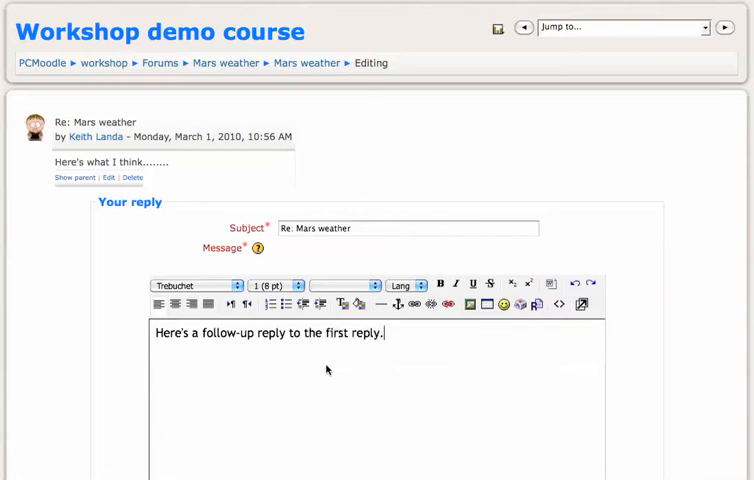
{"action": "scroll", "scroll_direction": "down", "scroll_amount": 3}
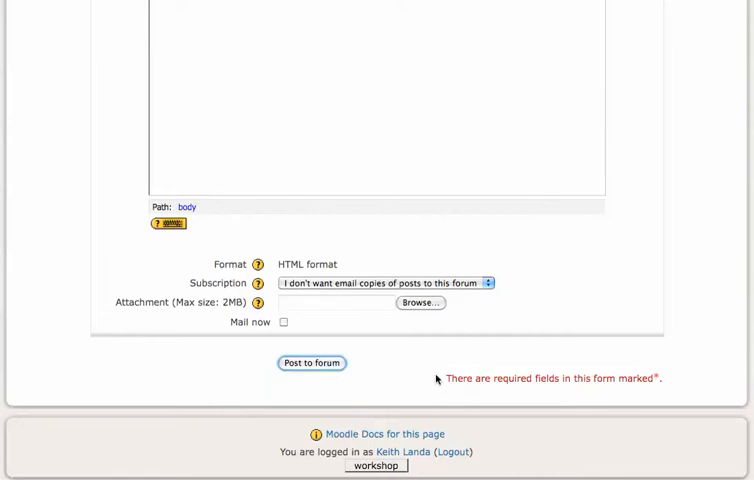
{"action": "left_click", "coordinate": [312, 362]}
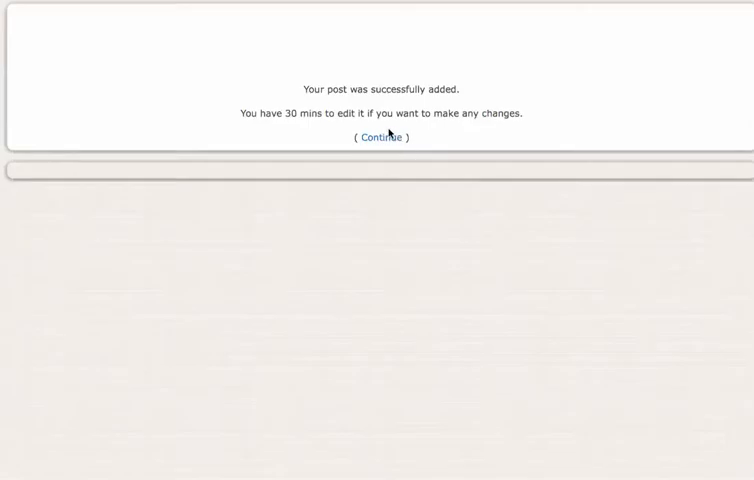
{"action": "mouse_move", "coordinate": [384, 140]}
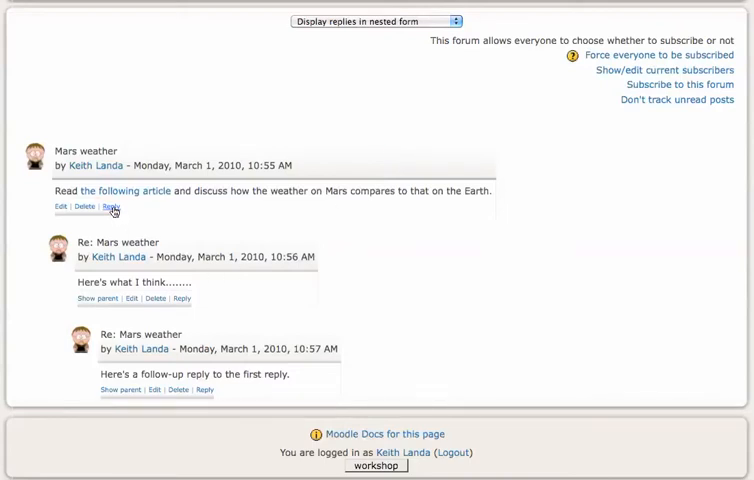
Step: Post a reply "This another one." directly under the intro and return to the thread
{"action": "left_click", "coordinate": [108, 204]}
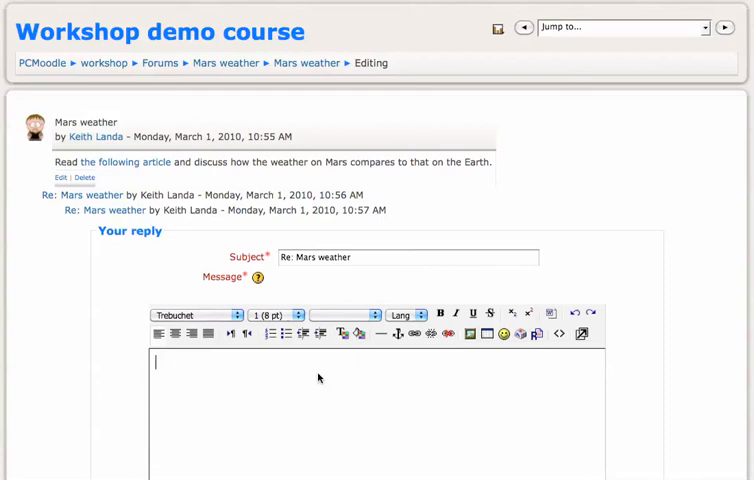
{"action": "type", "text": "This a"}
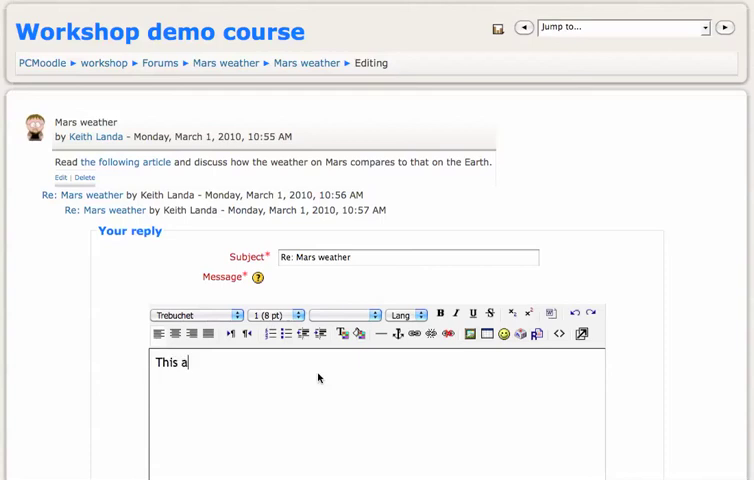
{"action": "type", "text": "nother one."}
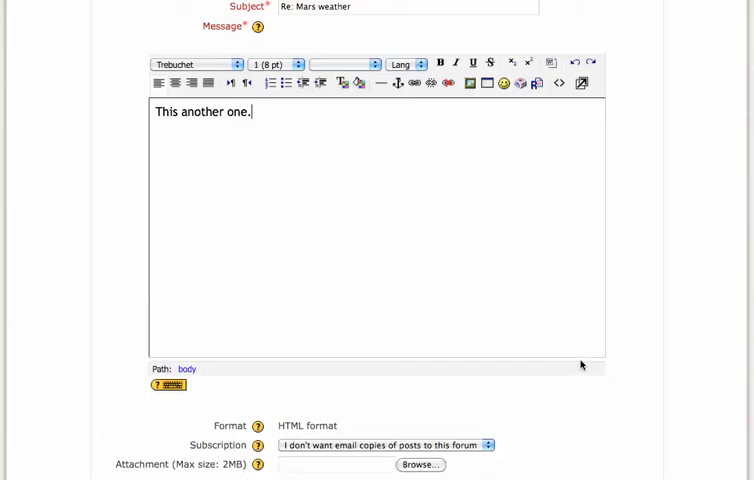
{"action": "scroll", "scroll_direction": "down", "scroll_amount": 3}
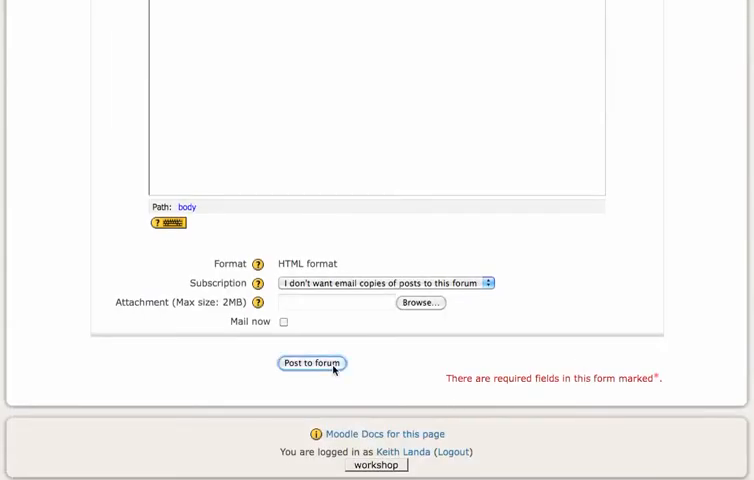
{"action": "left_click", "coordinate": [312, 364]}
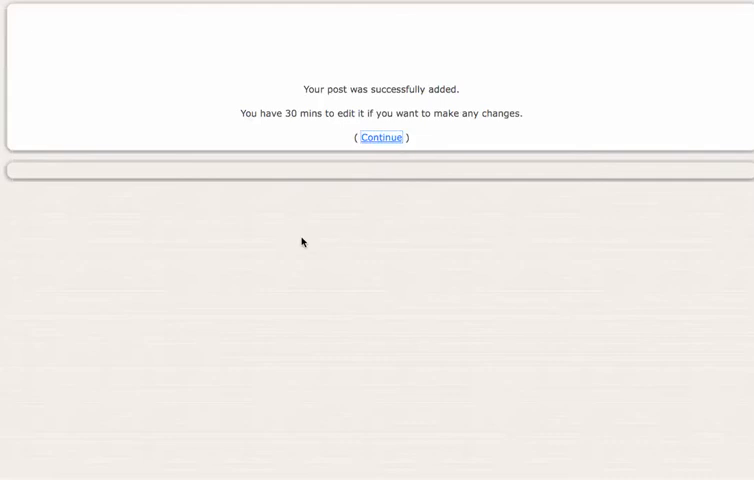
{"action": "left_click", "coordinate": [380, 136]}
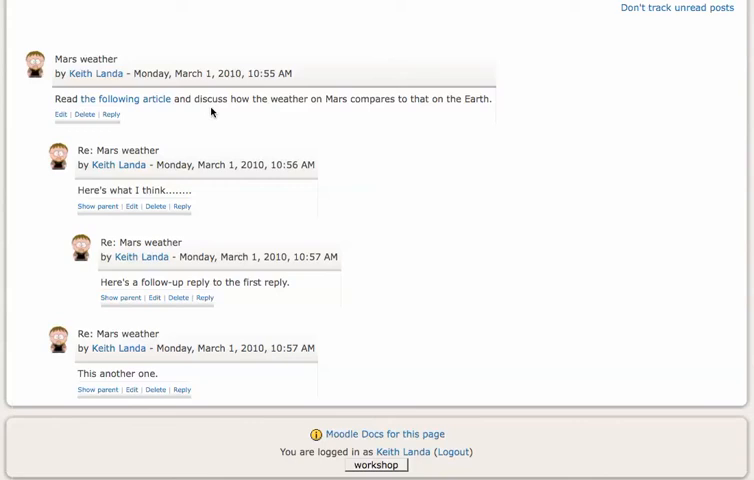
{"action": "mouse_move", "coordinate": [224, 110]}
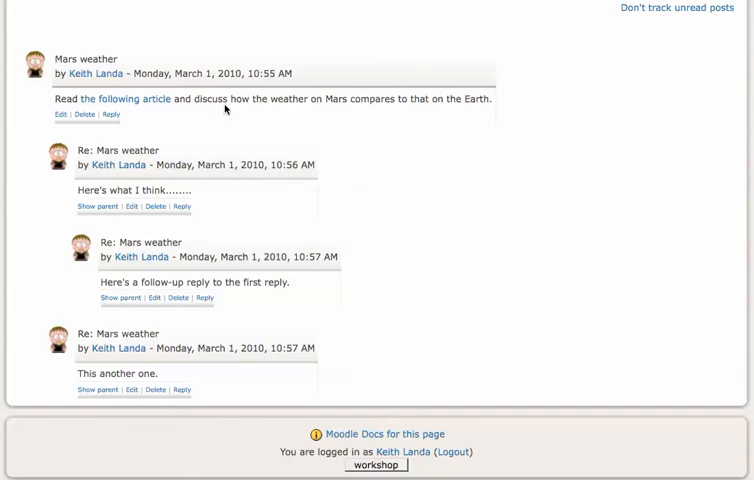